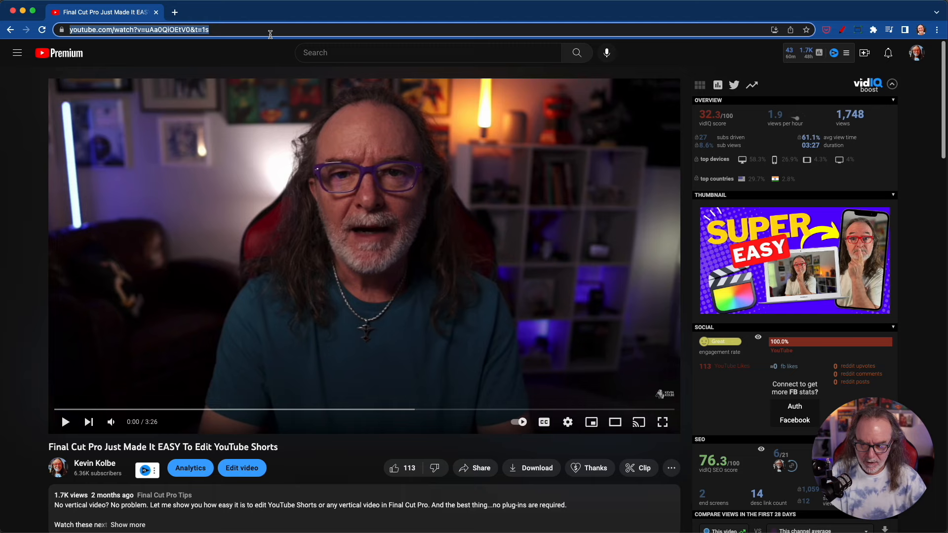
# Step: Copy the Final Cut Pro video's YouTube address from the address bar
pyautogui.click(292, 12)
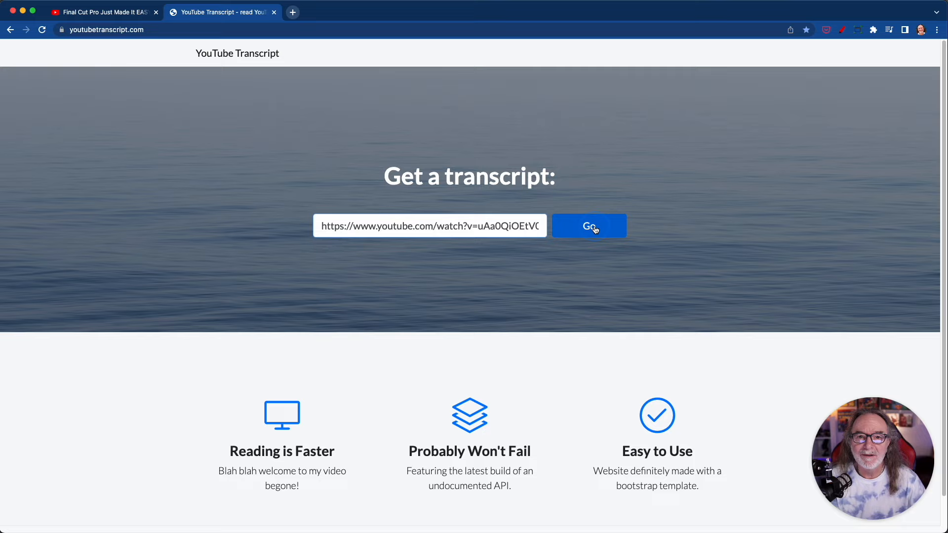
# Step: Fetch the transcript with Go, enable Autoscroll and play the embedded video so the spoken line highlights
pyautogui.click(589, 225)
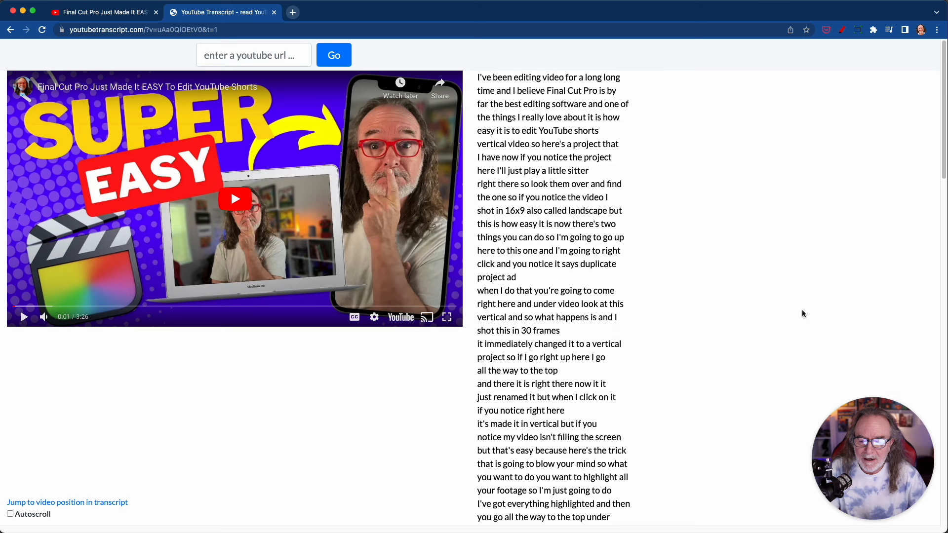
pyautogui.click(10, 514)
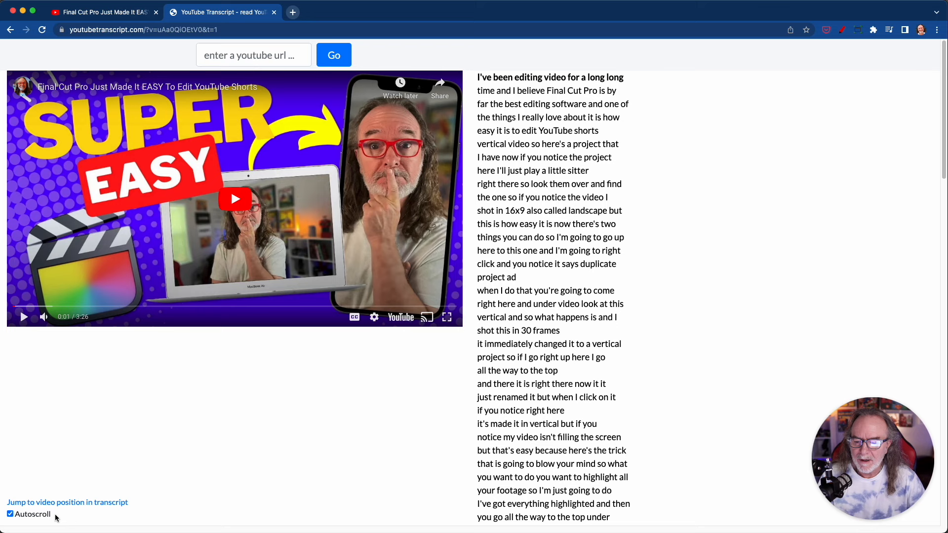
pyautogui.click(235, 199)
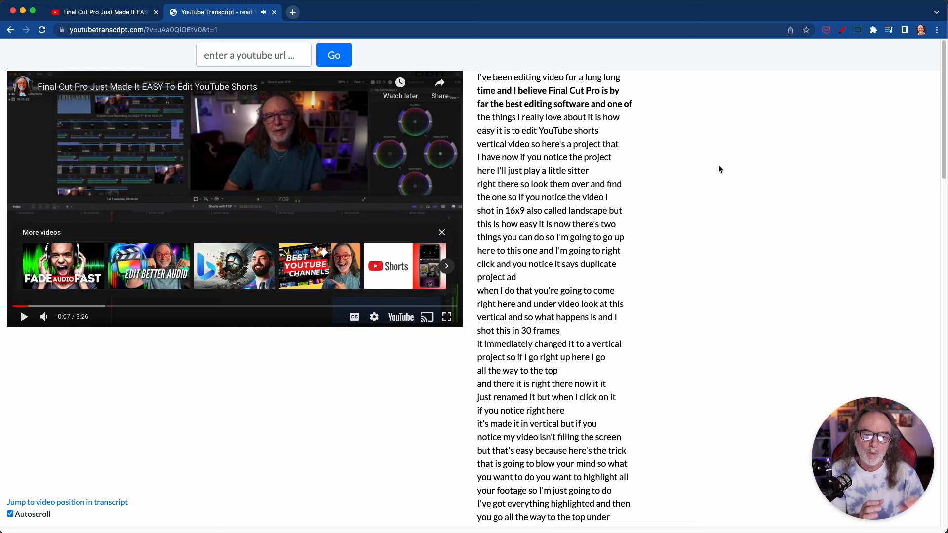
pyautogui.moveTo(391, 260)
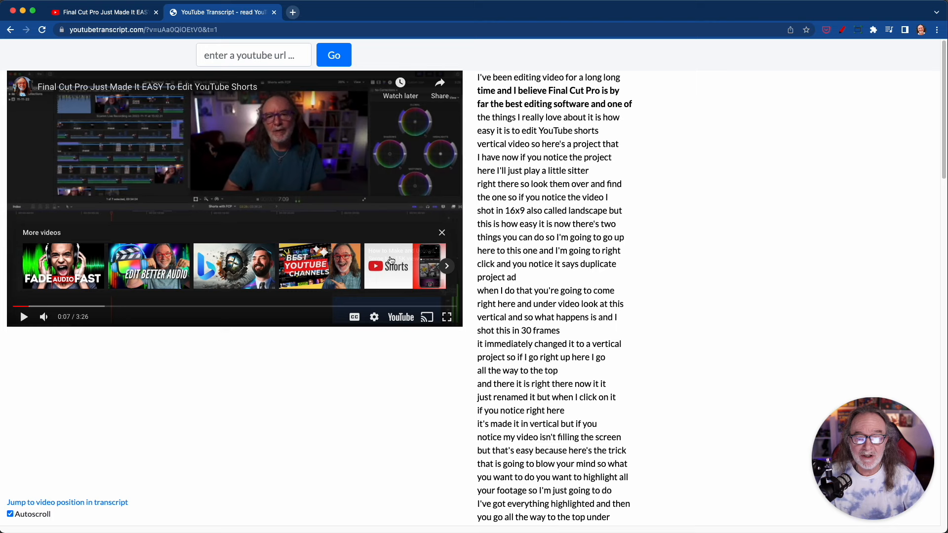
pyautogui.click(24, 317)
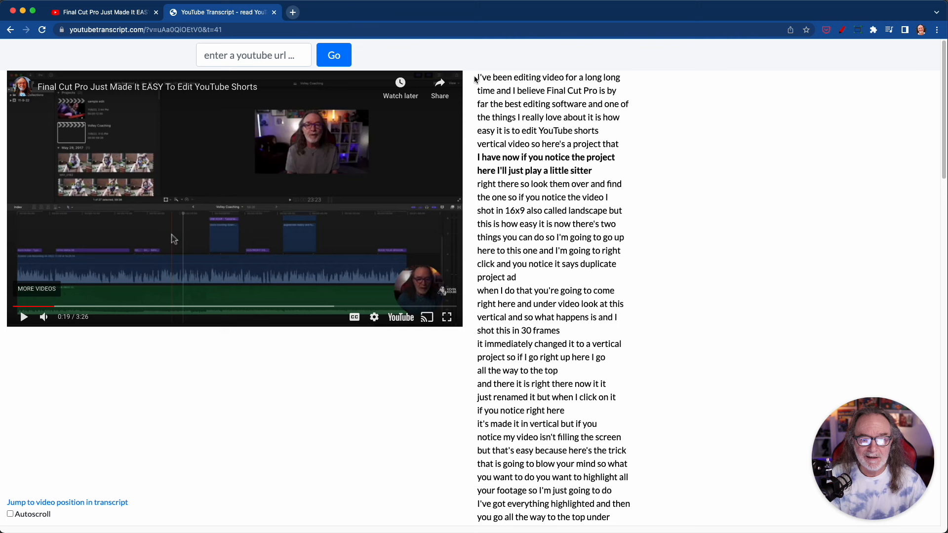
# Step: Copy the whole transcript text and switch to the new Google Doc tab to paste it
pyautogui.scroll(-3)
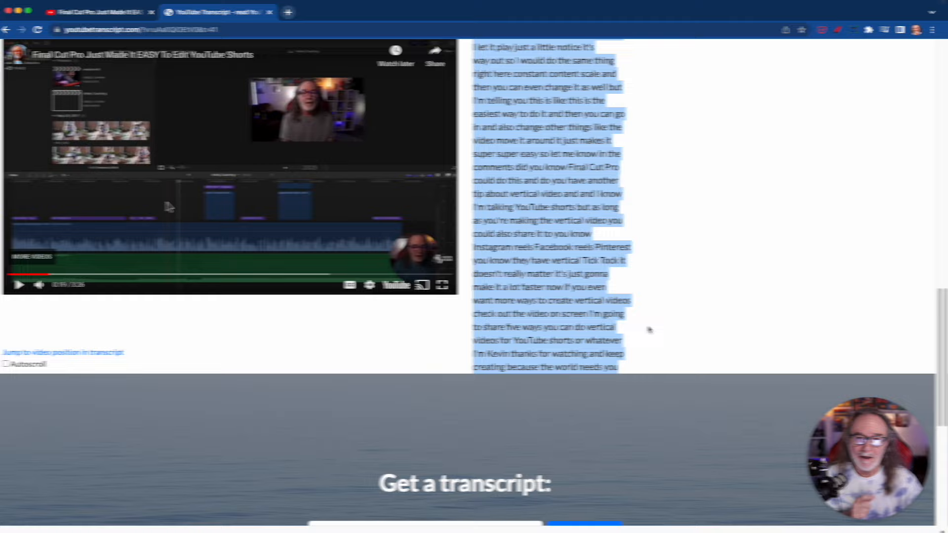
pyautogui.click(338, 11)
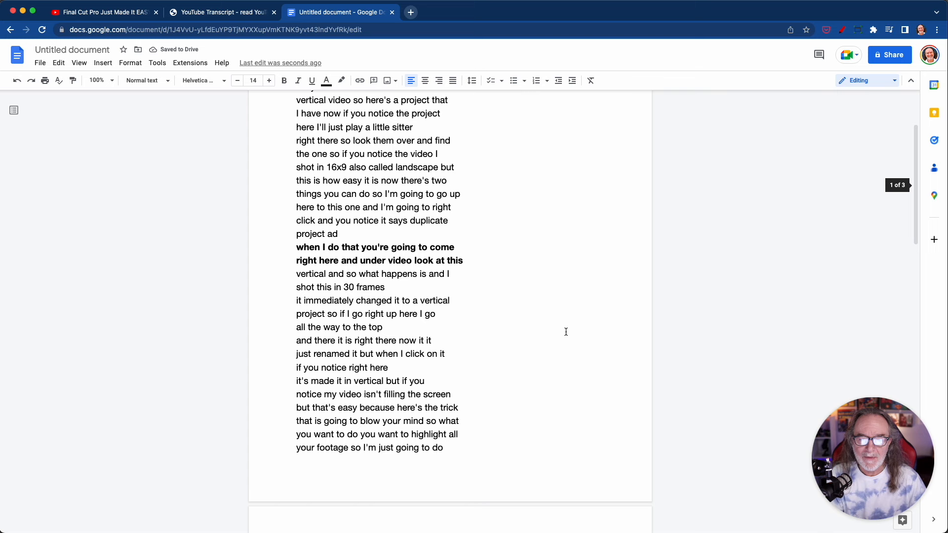
# Step: Compare against the transcript page, then return to the Google Doc to select the pasted text
pyautogui.click(223, 12)
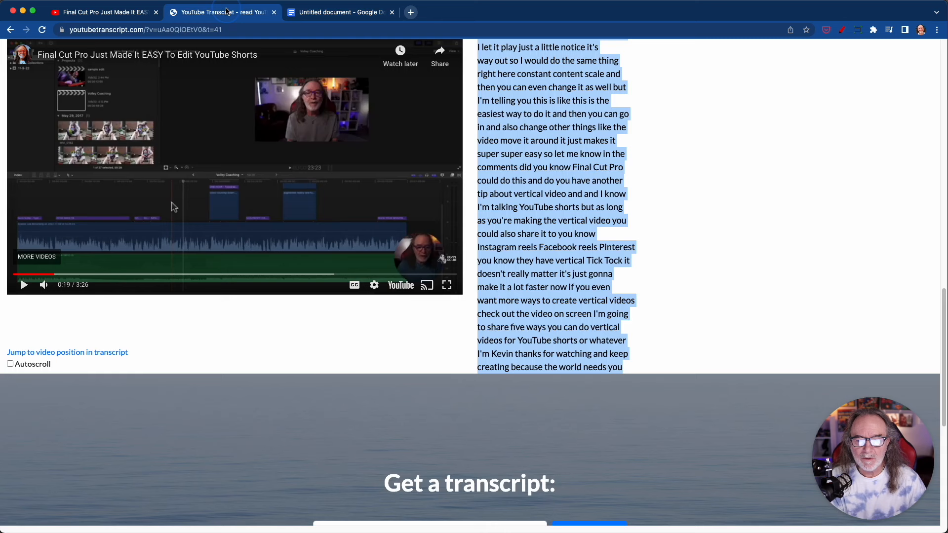
pyautogui.scroll(3)
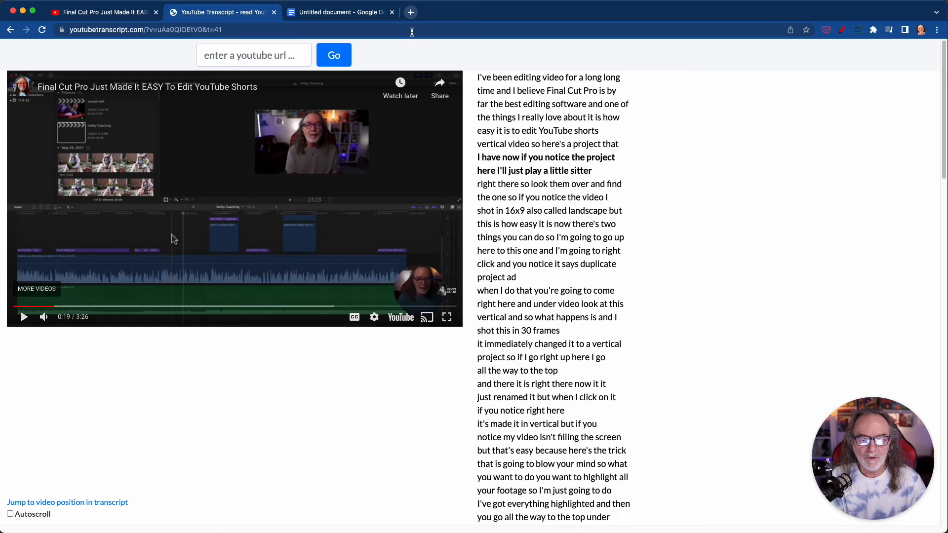
pyautogui.click(339, 12)
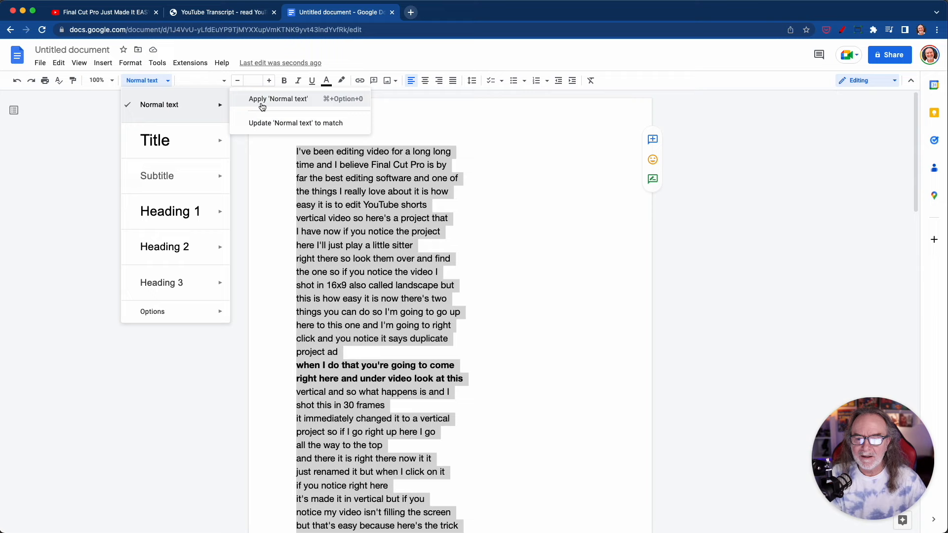
# Step: Apply 'Normal text' so the transcript becomes plain Arial 11 with no bold lines
pyautogui.click(279, 99)
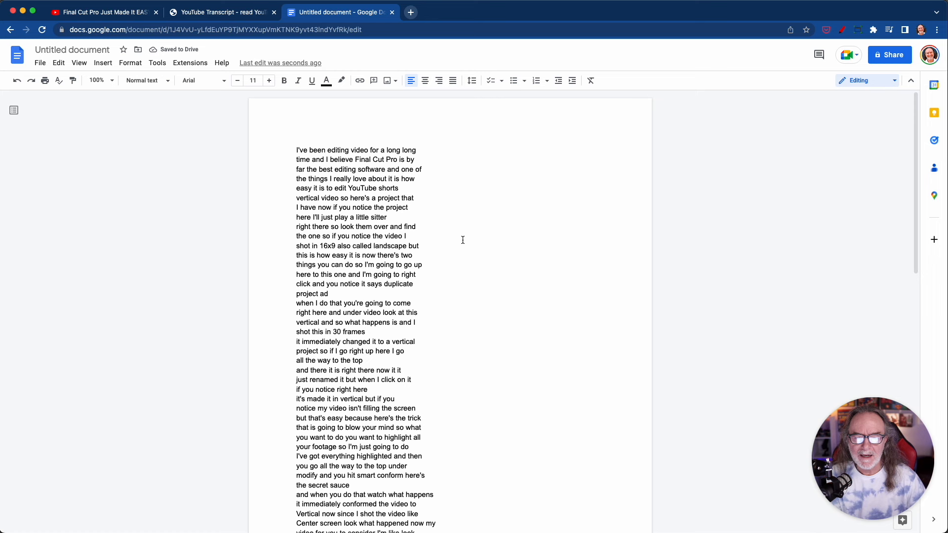
pyautogui.moveTo(503, 189)
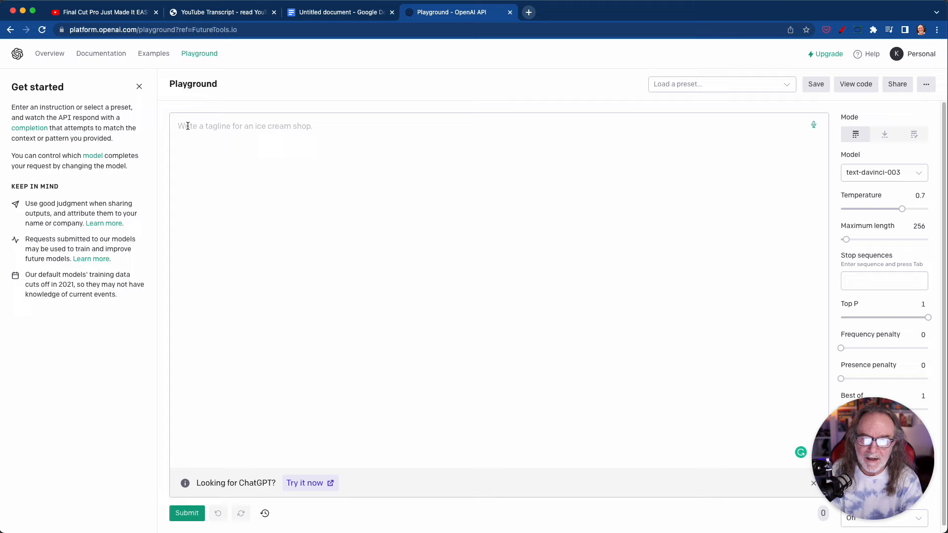
# Step: Enter 'Summarize this into a short casual conversational paragraph' and place the cursor below for the transcript
pyautogui.write('Summarize this into')
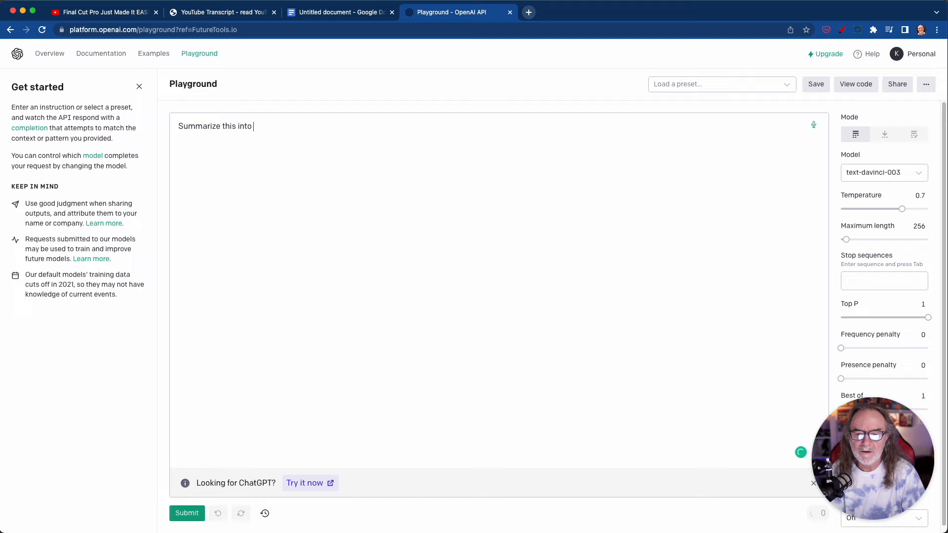
pyautogui.write('a short casual conver')
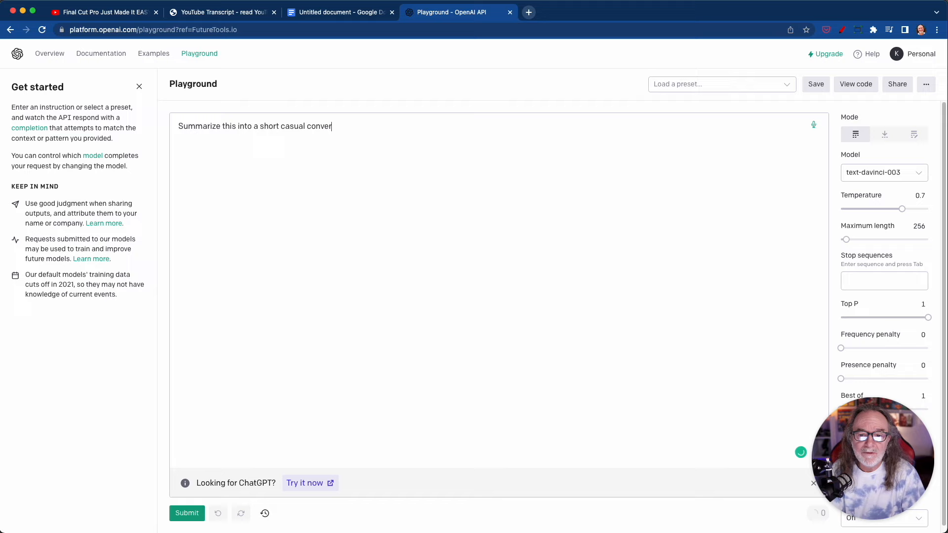
pyautogui.write('sational paragraph')
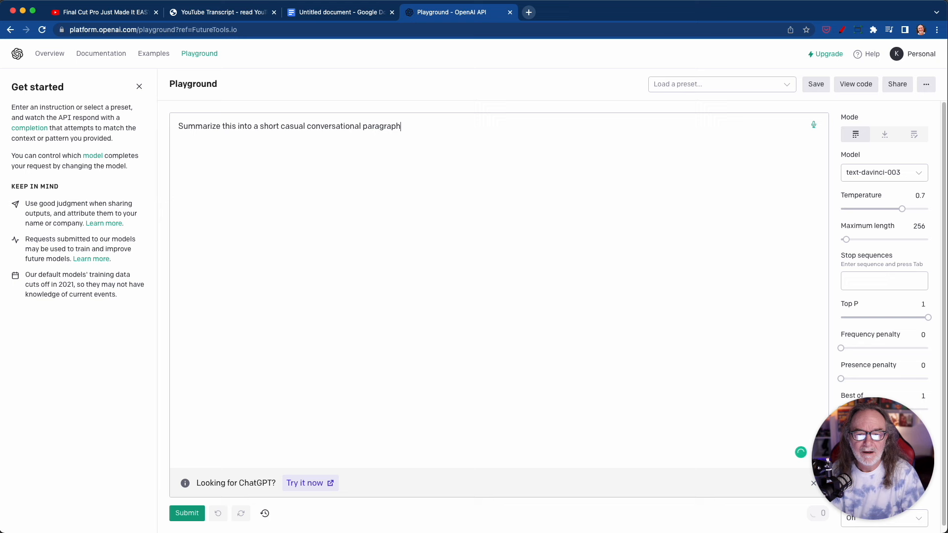
pyautogui.click(187, 514)
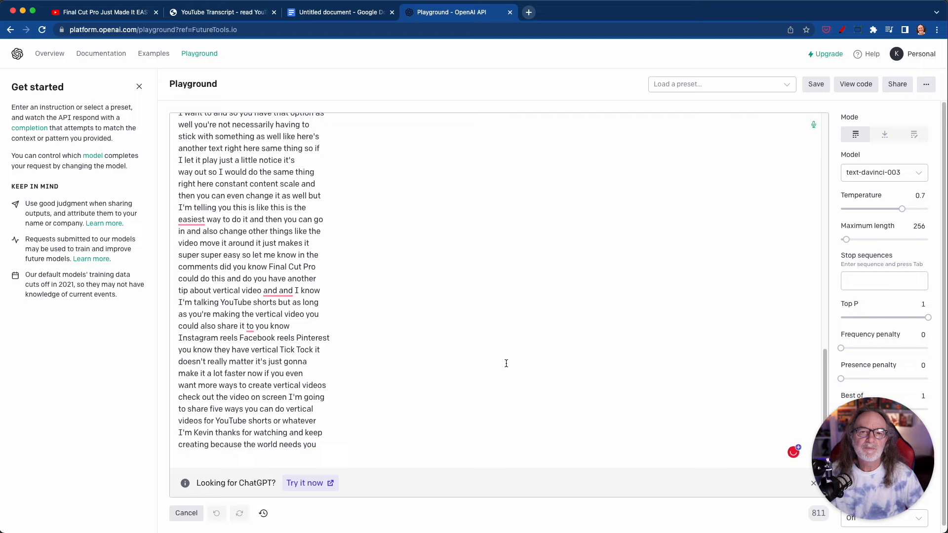